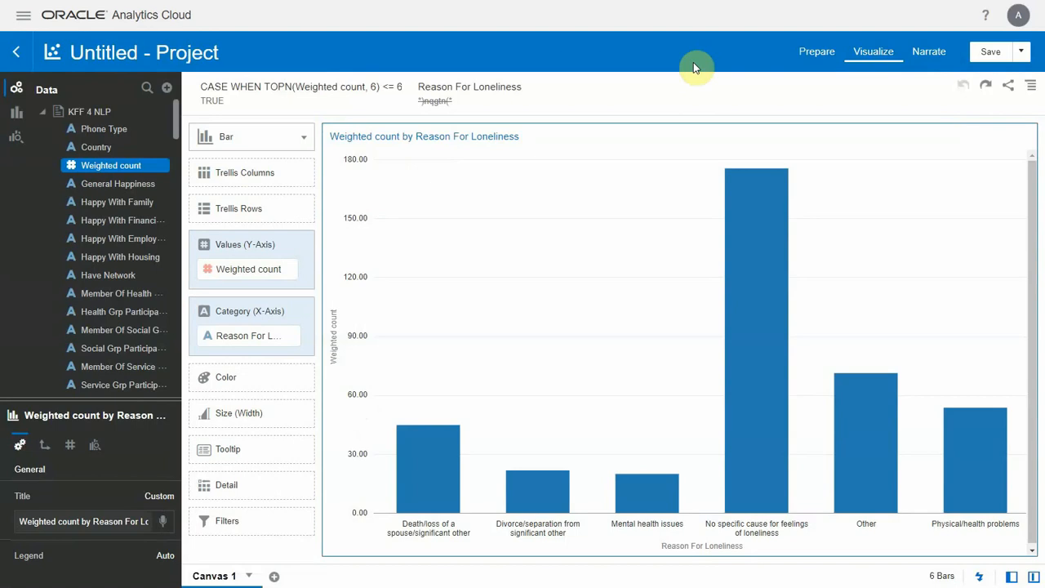
pyautogui.moveTo(283, 142)
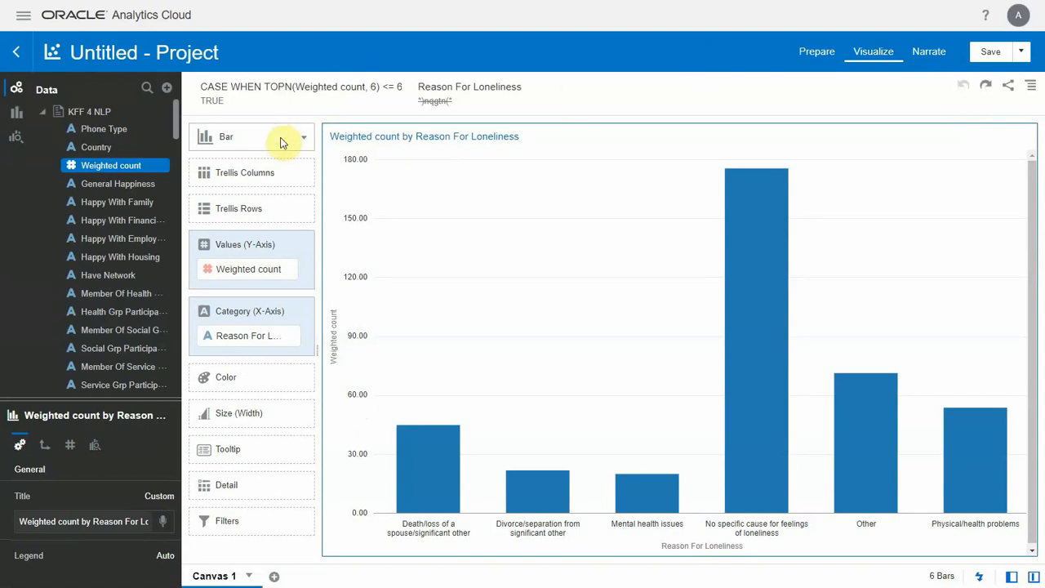
# Draft '/oac show me the score for politcal afiliation in japan and the UK' in #general.
pyautogui.click(303, 136)
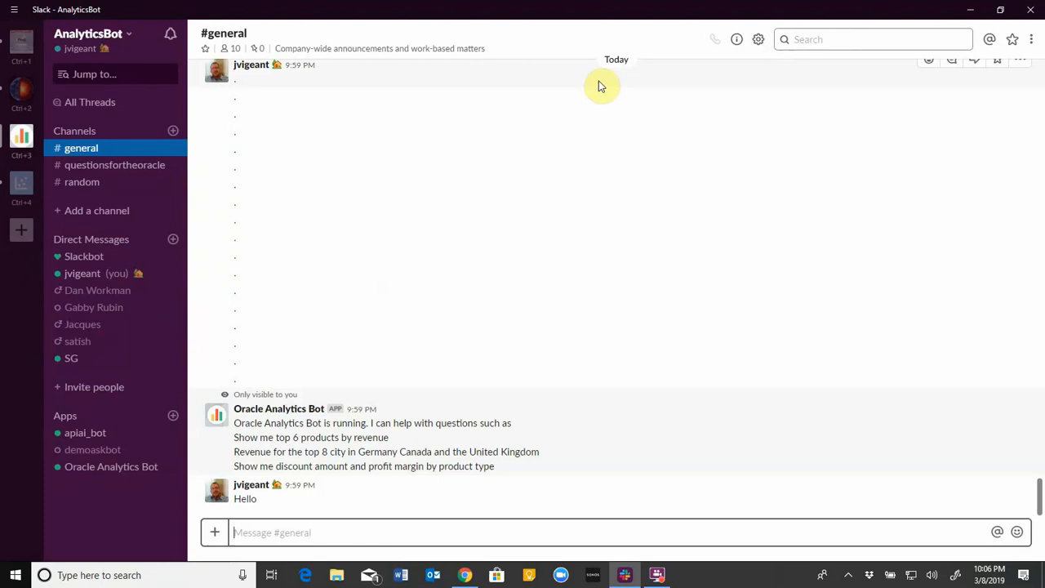
pyautogui.write('/oac')
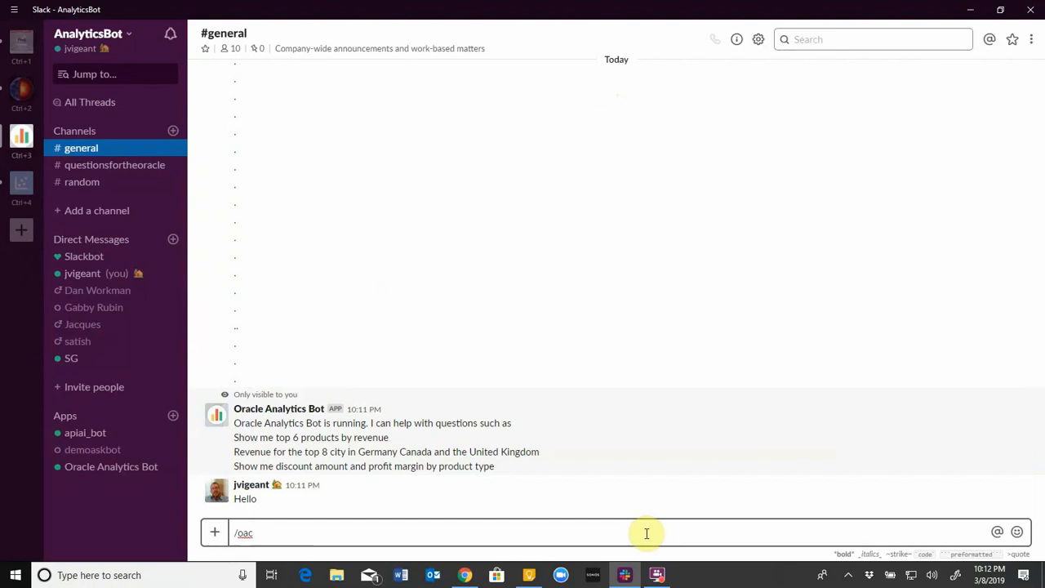
pyautogui.write('show me the score for politcal afiliation')
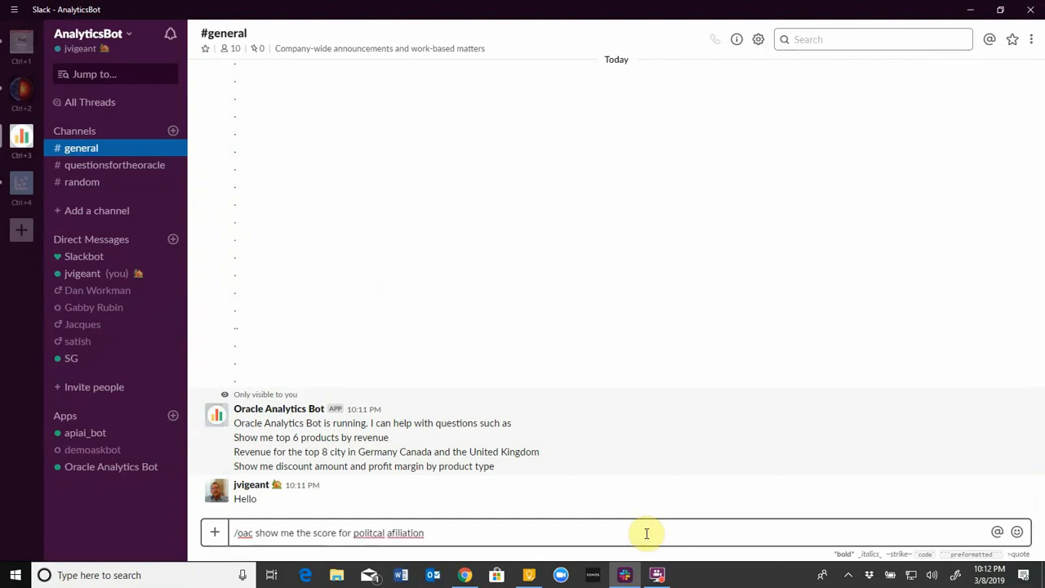
pyautogui.write('in japan and the UK')
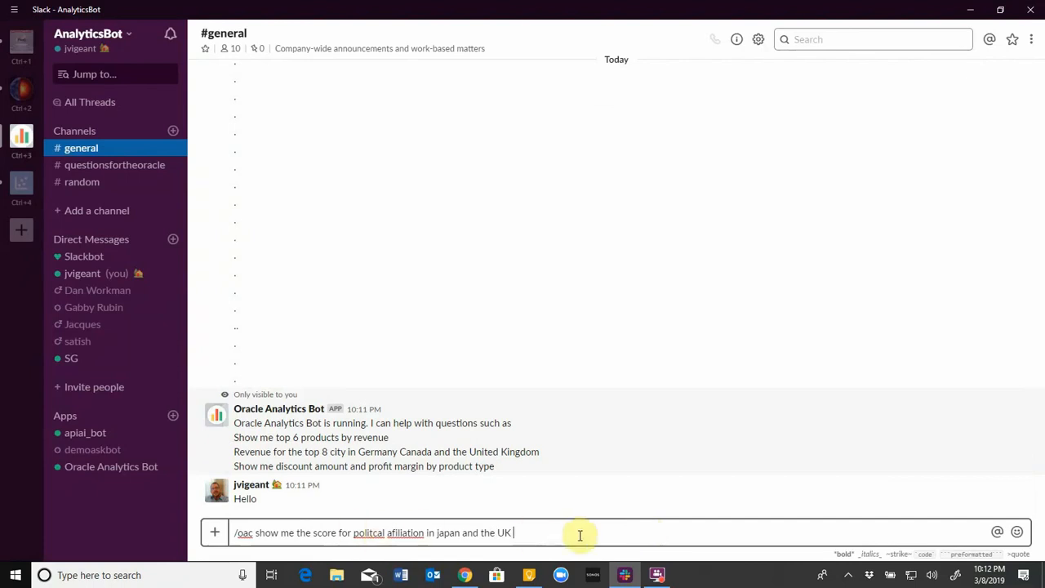
# Send the /oac question, then expand and collapse the bot's eight-row political affiliation data.
pyautogui.press('Return')
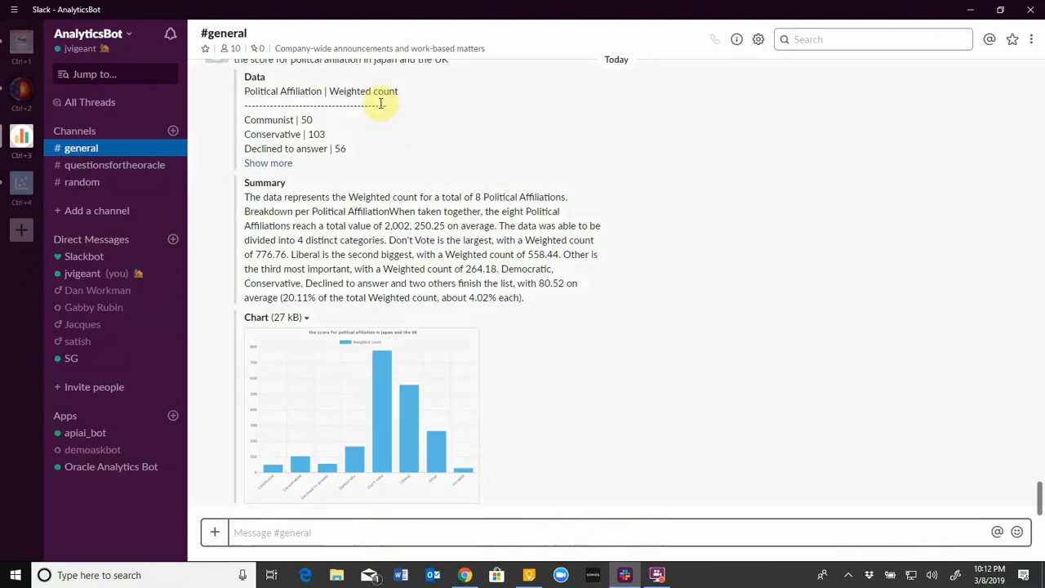
pyautogui.scroll(3)
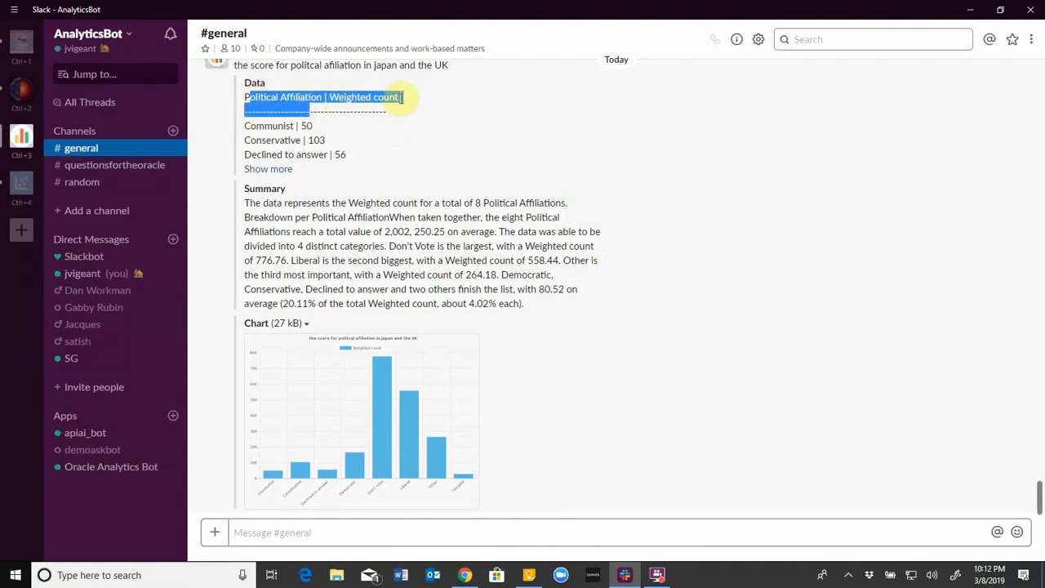
pyautogui.click(267, 169)
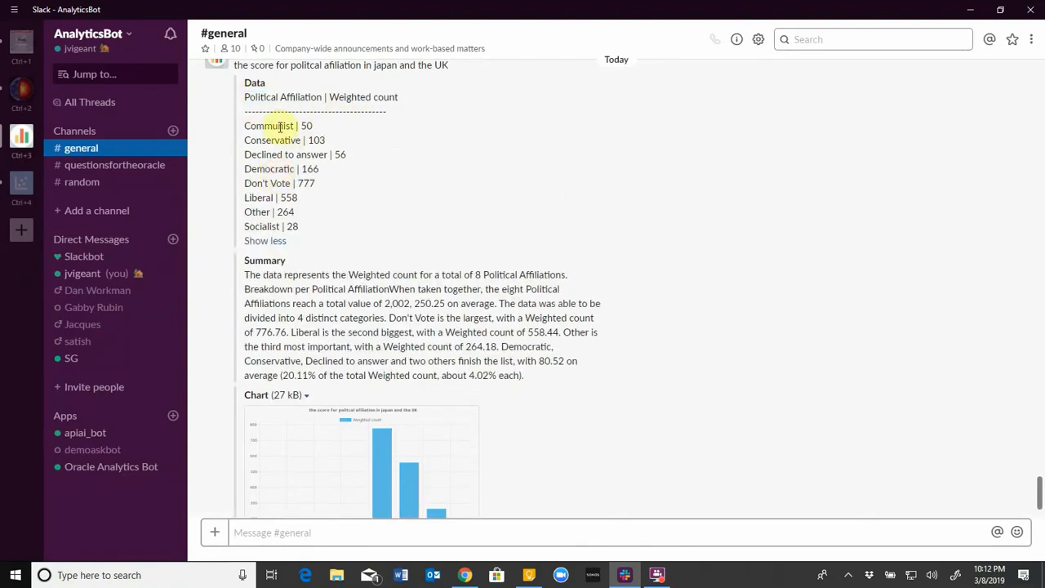
pyautogui.click(264, 240)
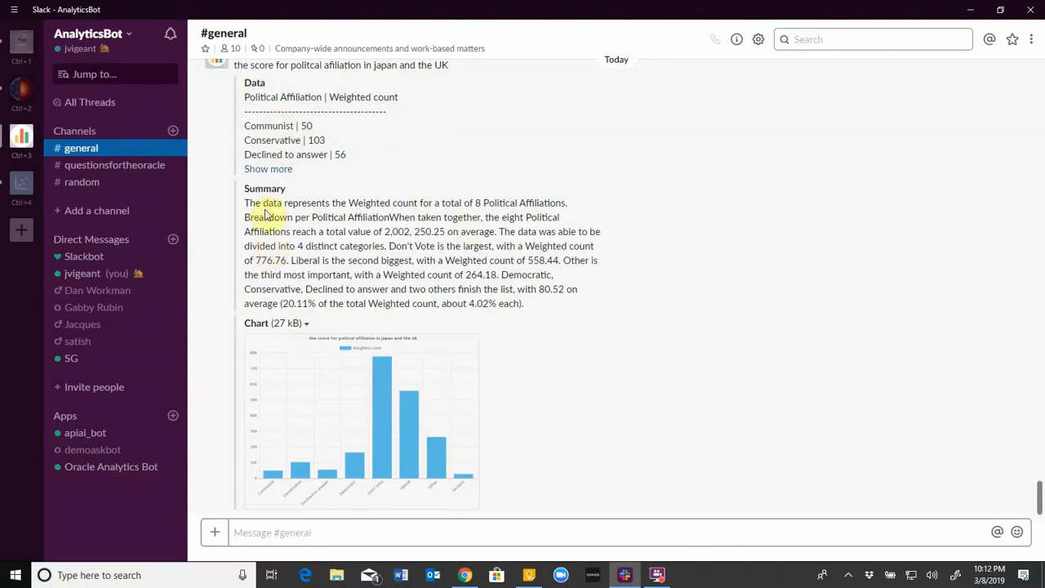